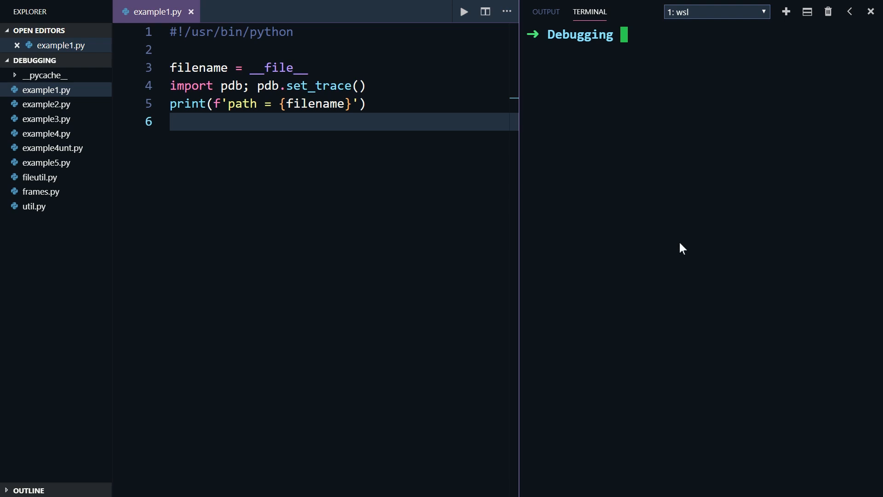
# Run ./example1.py in the terminal so pdb halts it at line 5.
pyautogui.write('./example1.py')
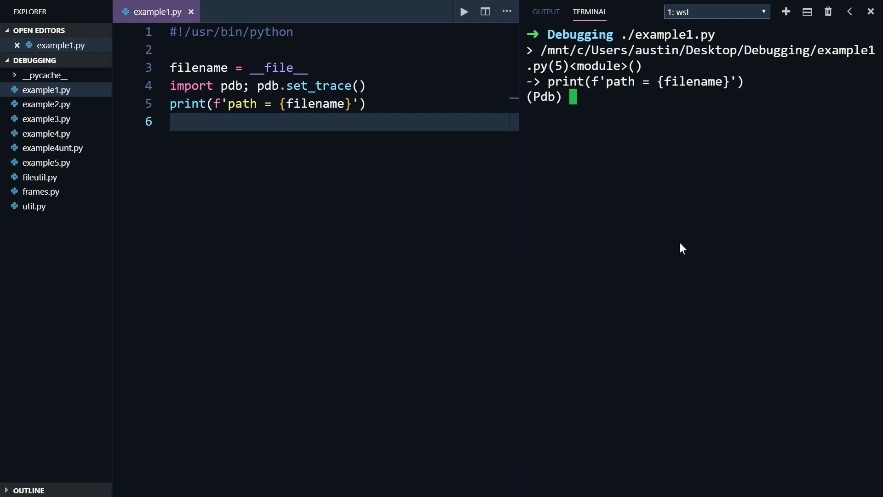
pyautogui.moveTo(554, 55)
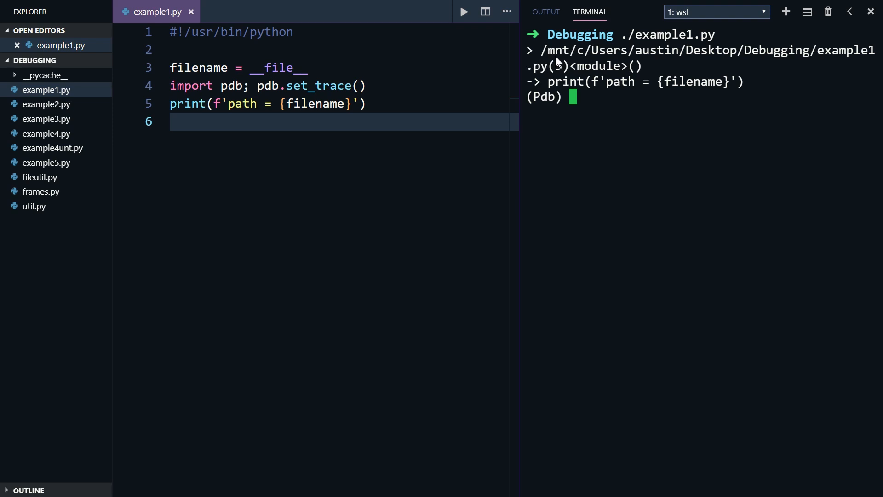
pyautogui.moveTo(564, 77)
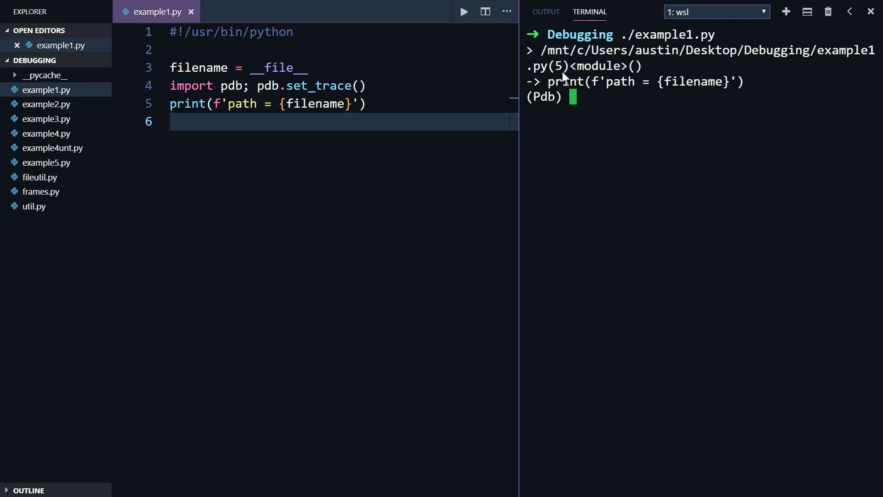
pyautogui.moveTo(623, 73)
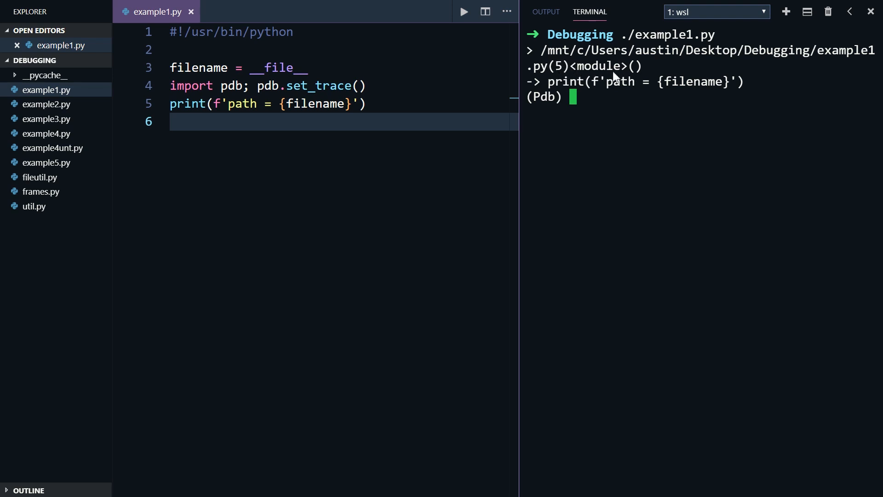
pyautogui.moveTo(648, 77)
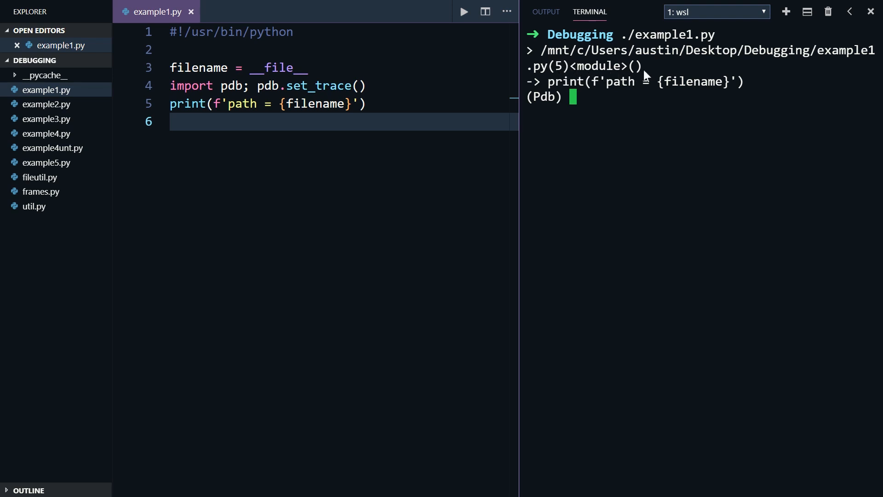
pyautogui.moveTo(541, 94)
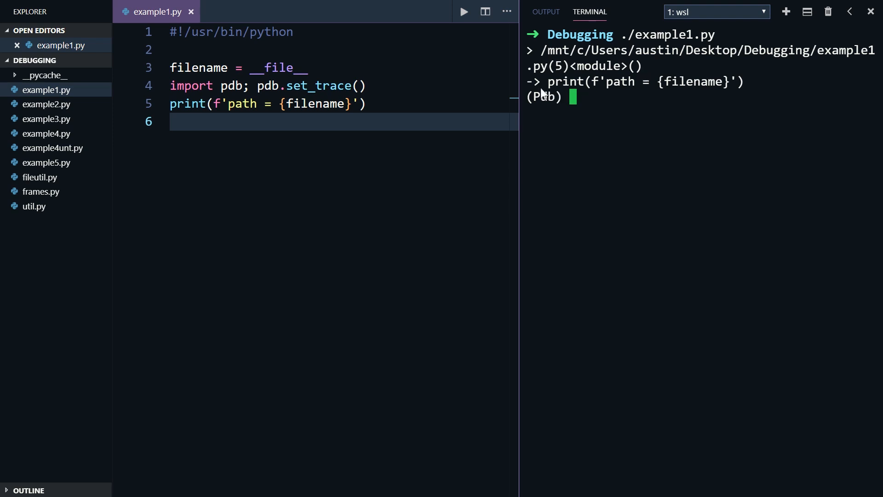
pyautogui.moveTo(728, 92)
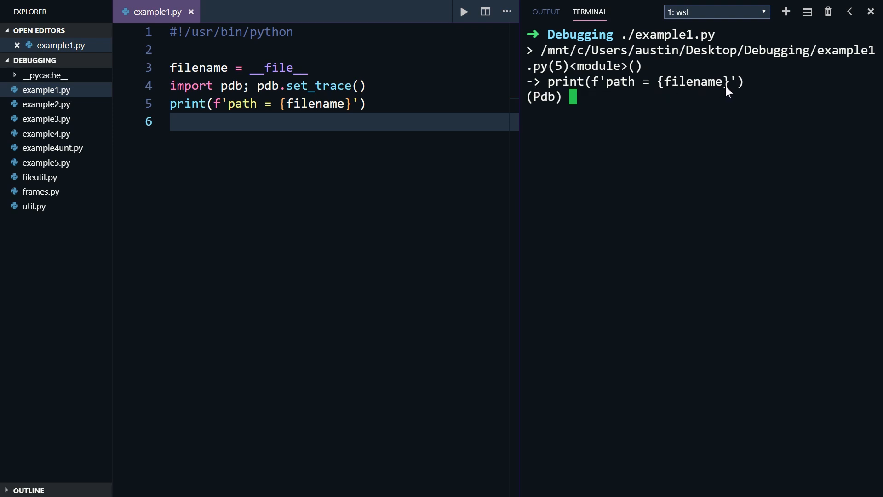
pyautogui.moveTo(570, 95)
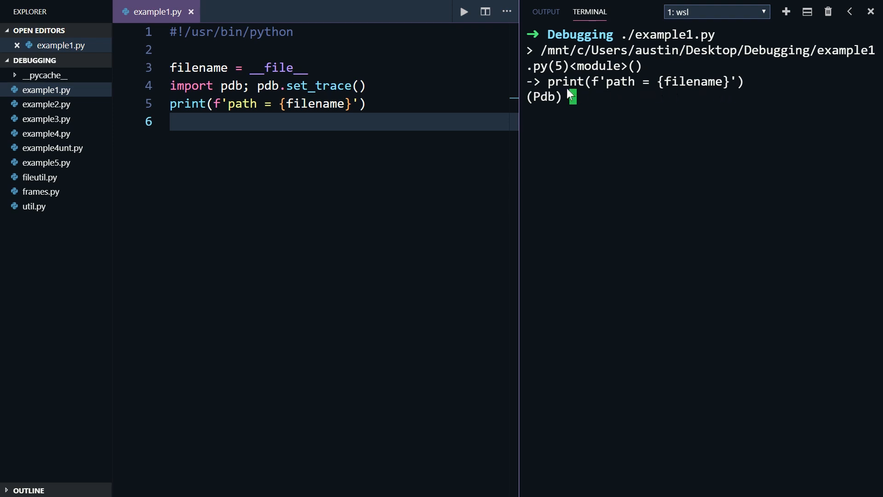
pyautogui.moveTo(561, 137)
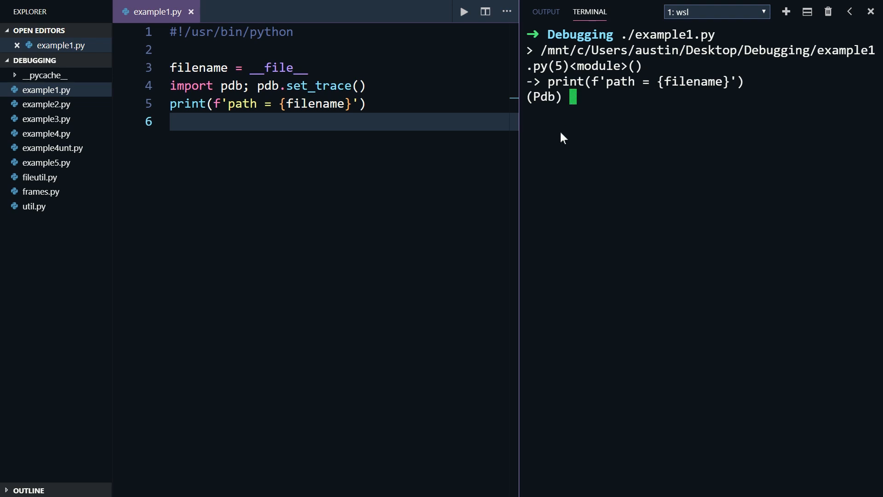
# Evaluate 'p filename' at the (Pdb) prompt, showing './example1.py'.
pyautogui.write('p fi')
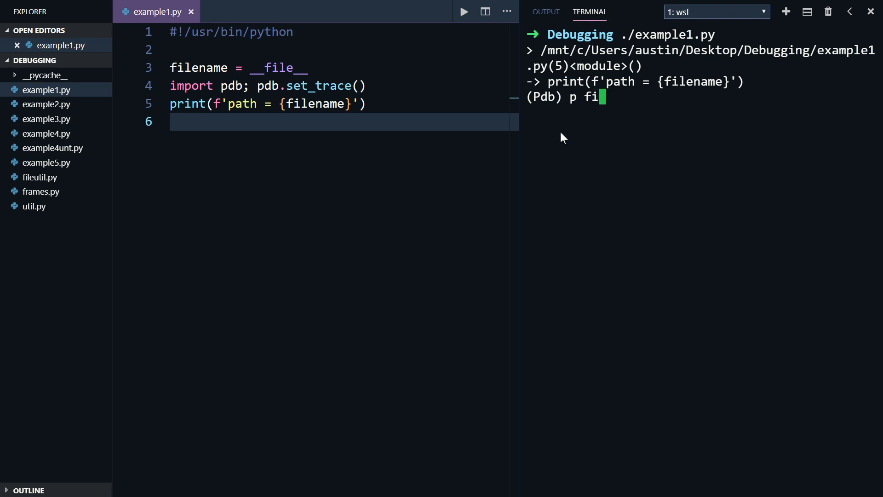
pyautogui.write('lename')
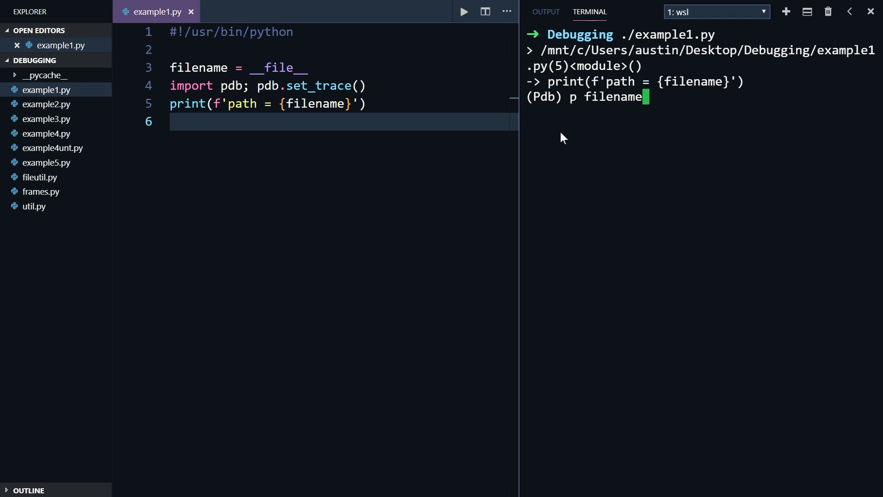
pyautogui.press('Return')
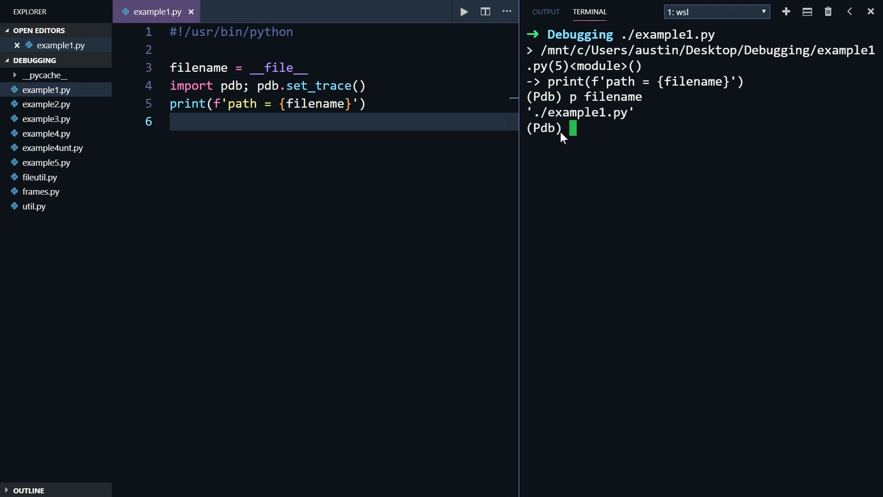